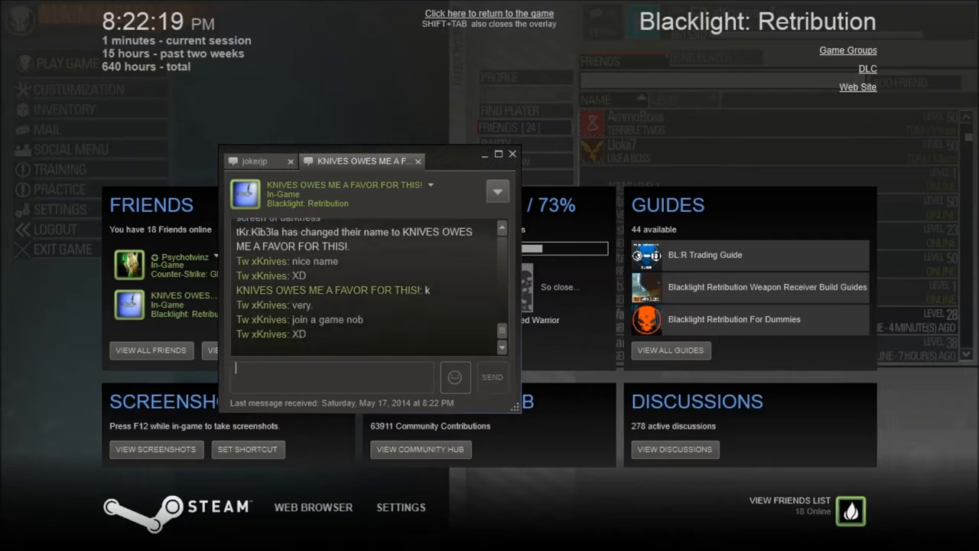
type("oh oka")
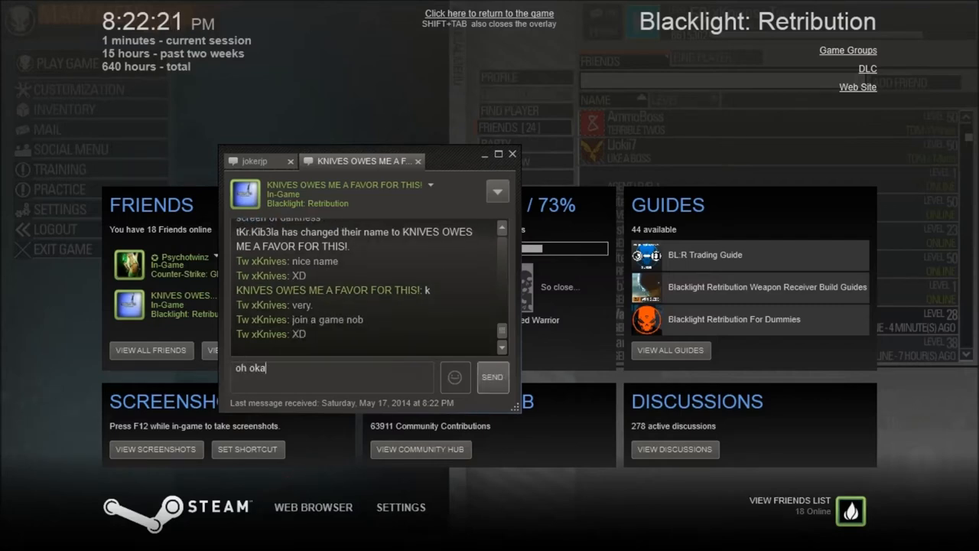
left_click(489, 13)
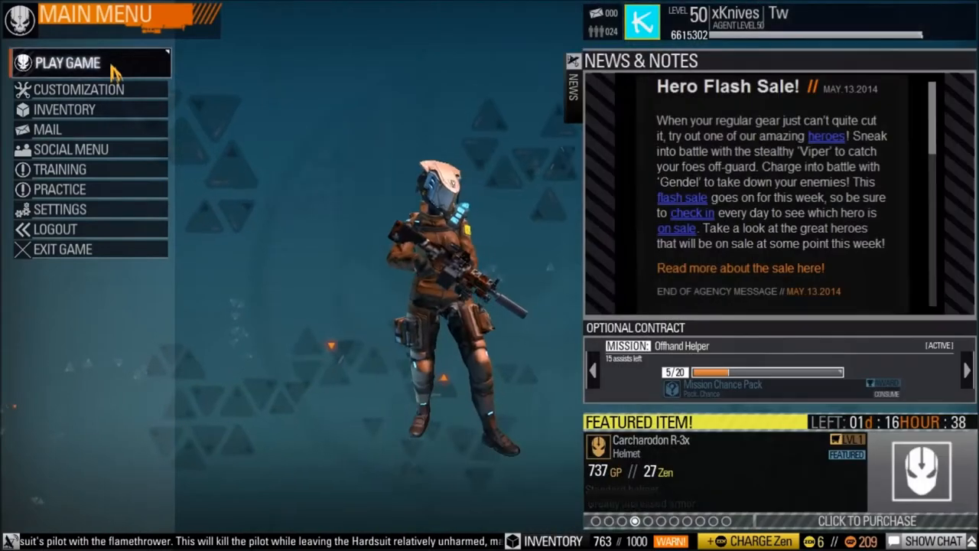
left_click(67, 63)
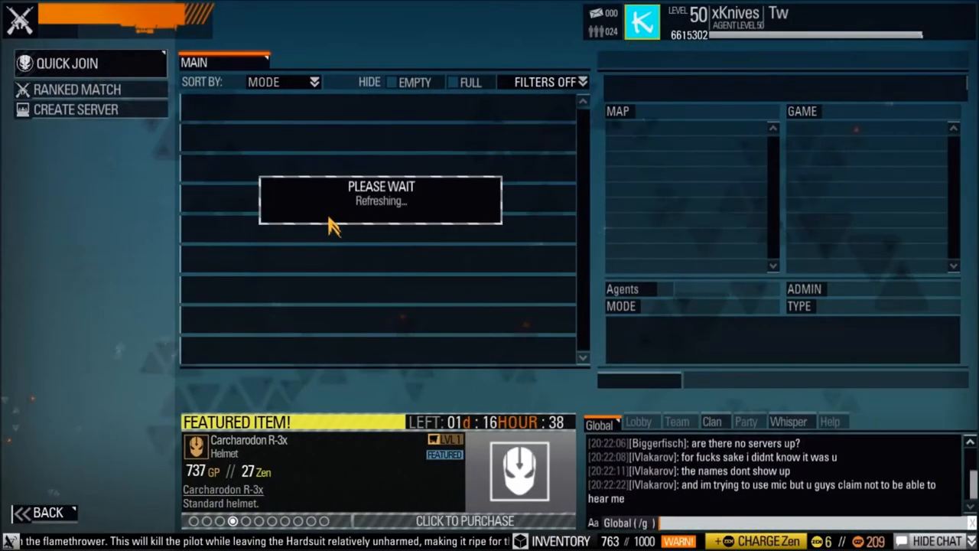
key("shift+tab")
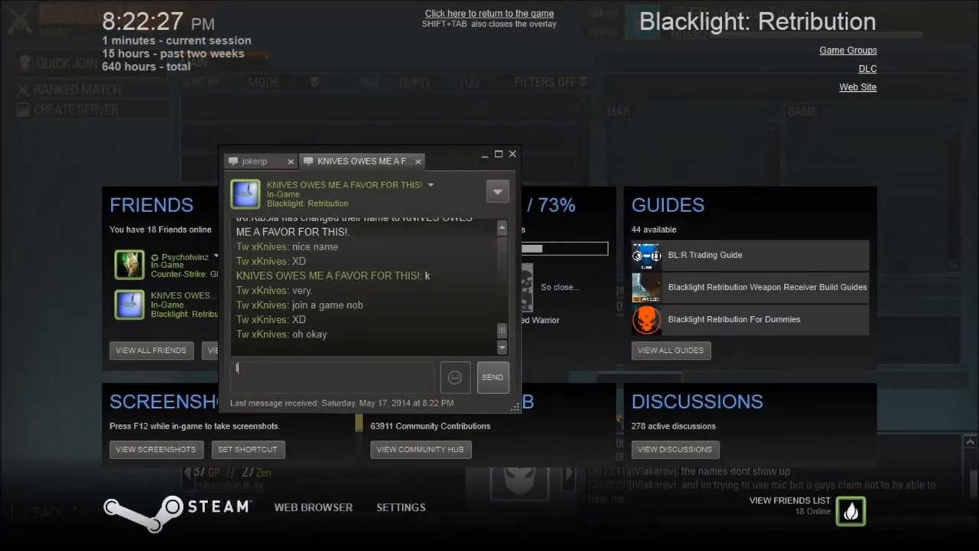
type("I WAS ABOUT TO")
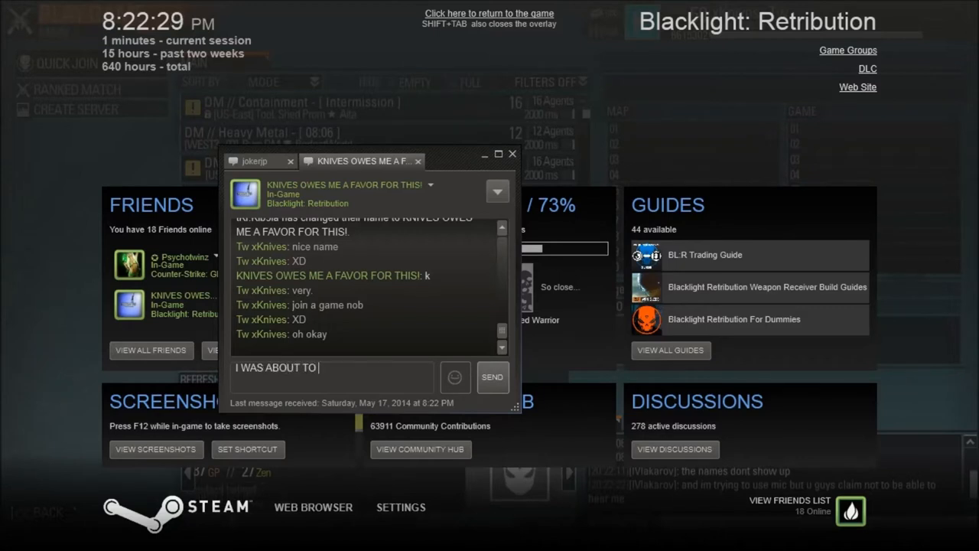
type("Say THA")
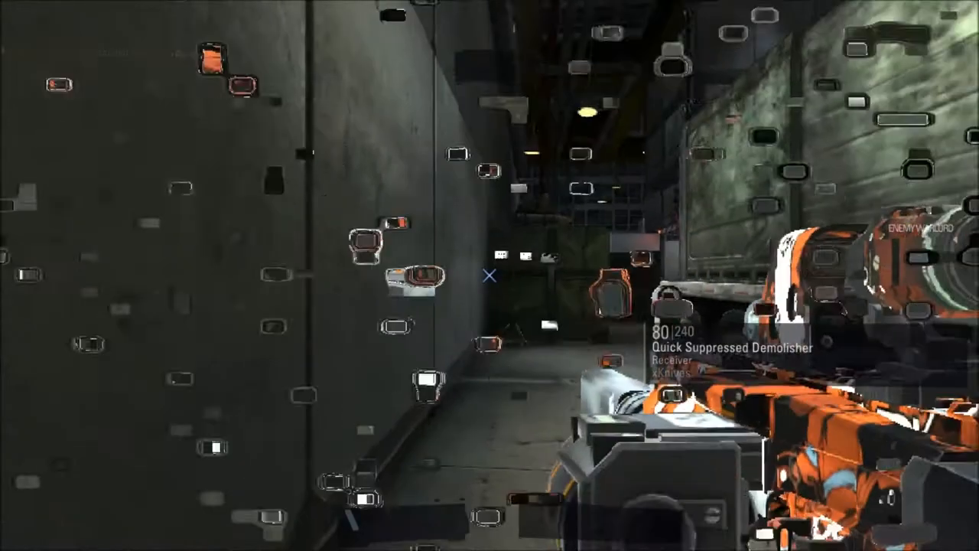
key("shift+tab")
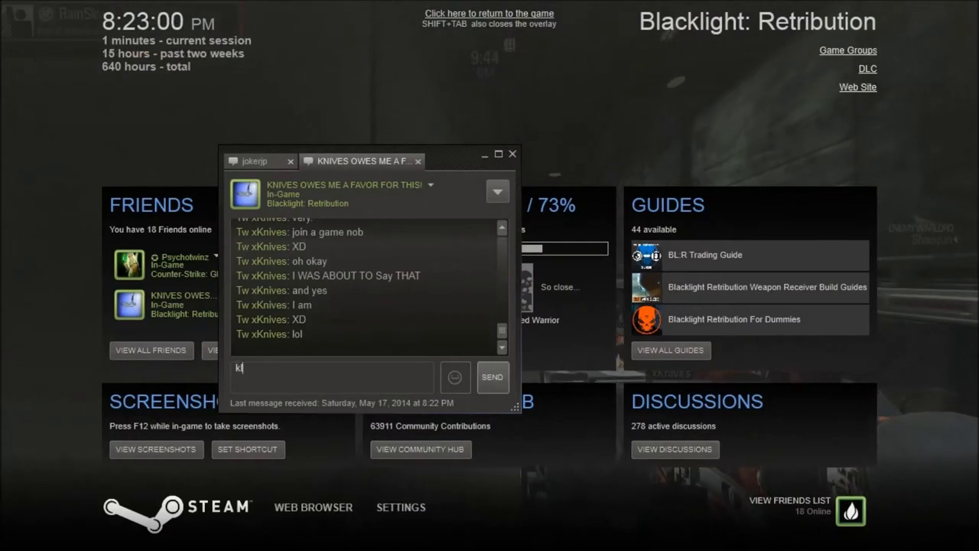
left_click(489, 13)
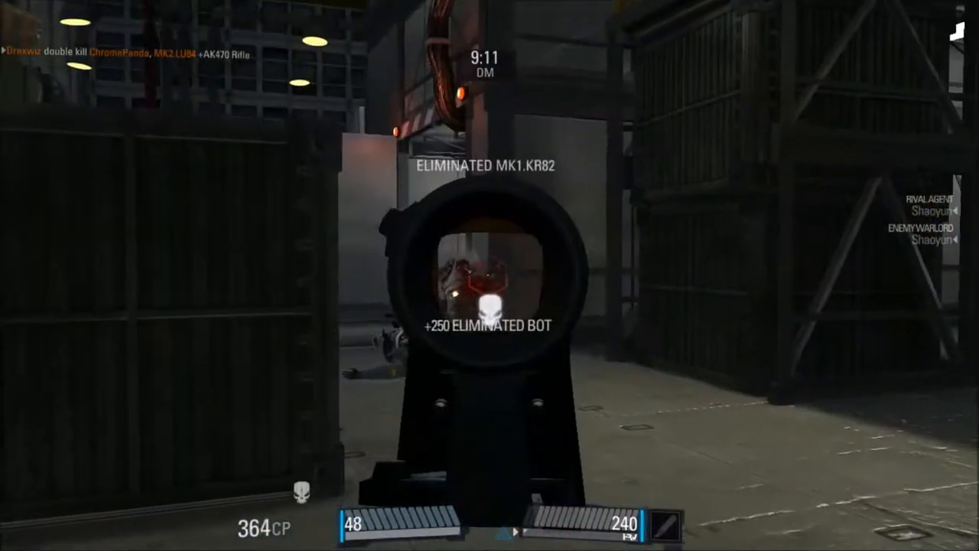
key("shift+tab")
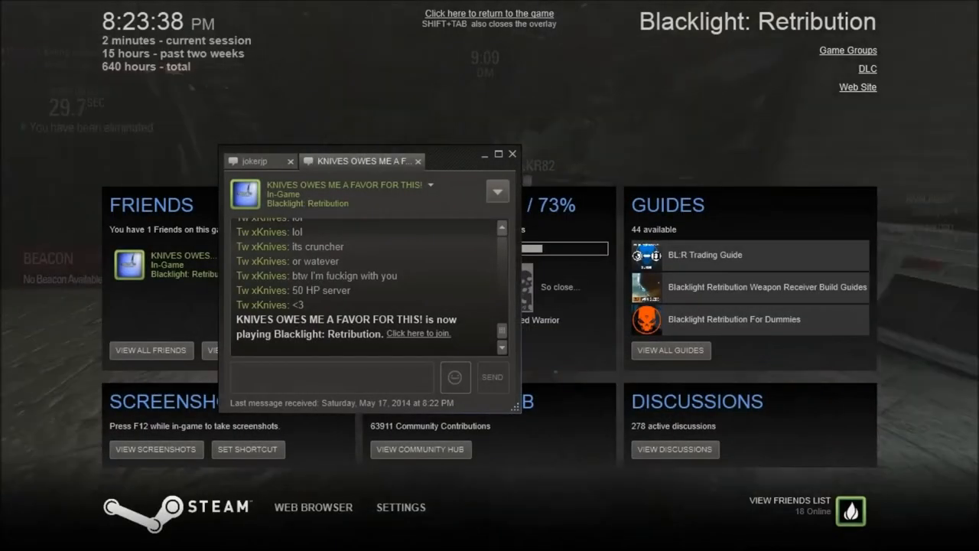
type("no no")
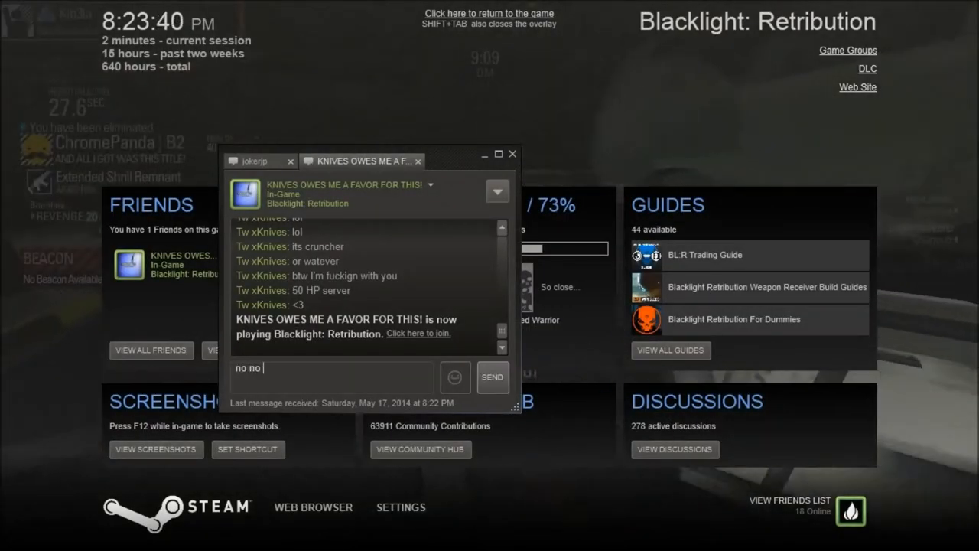
left_click(492, 377)
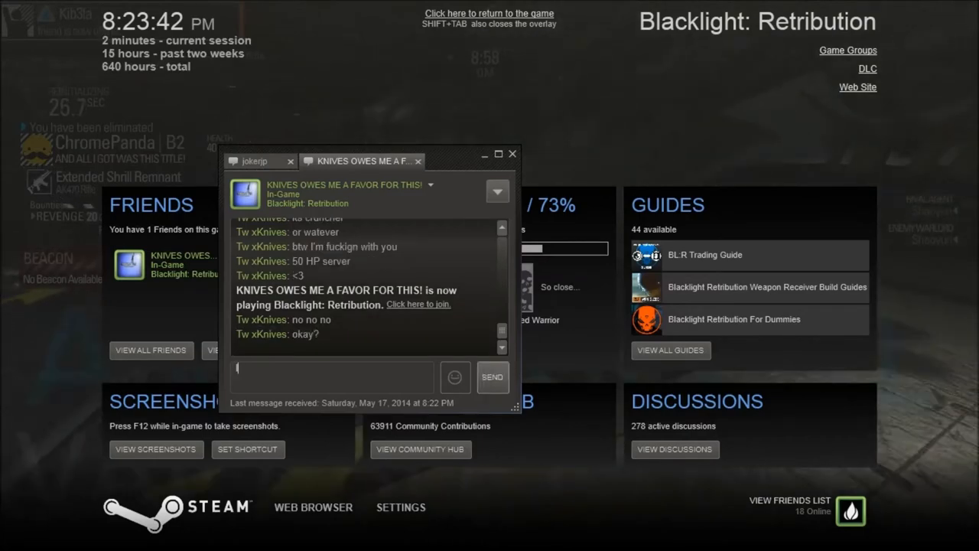
type("I'll find another")
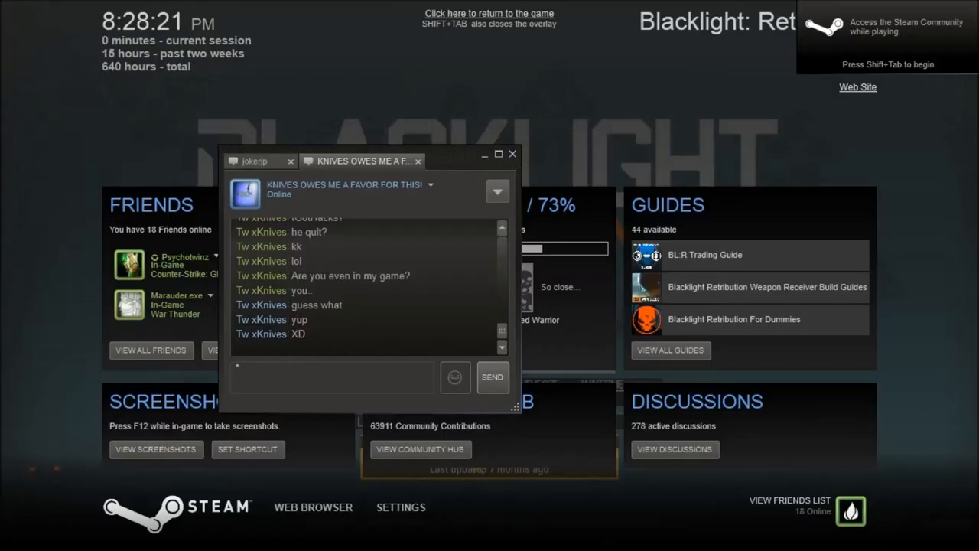
type("Y")
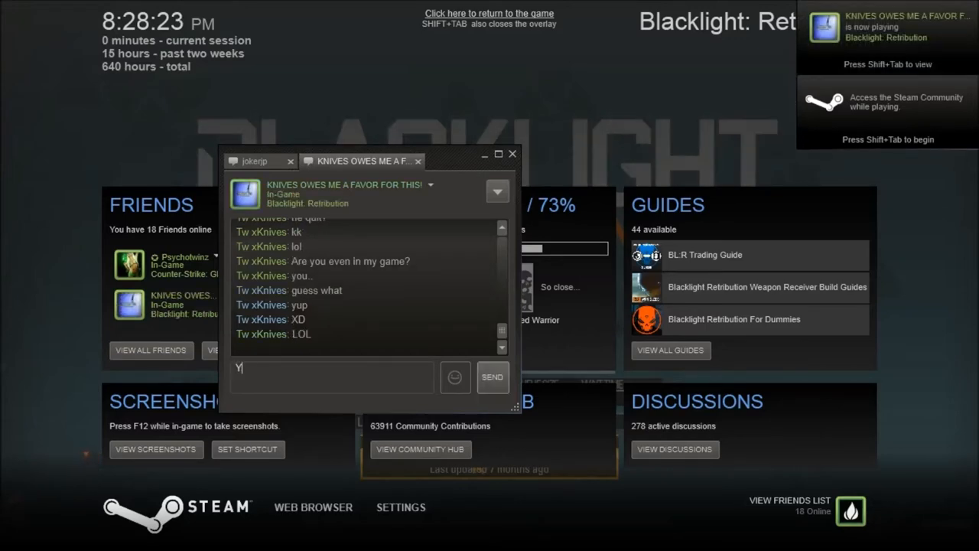
left_click(489, 13)
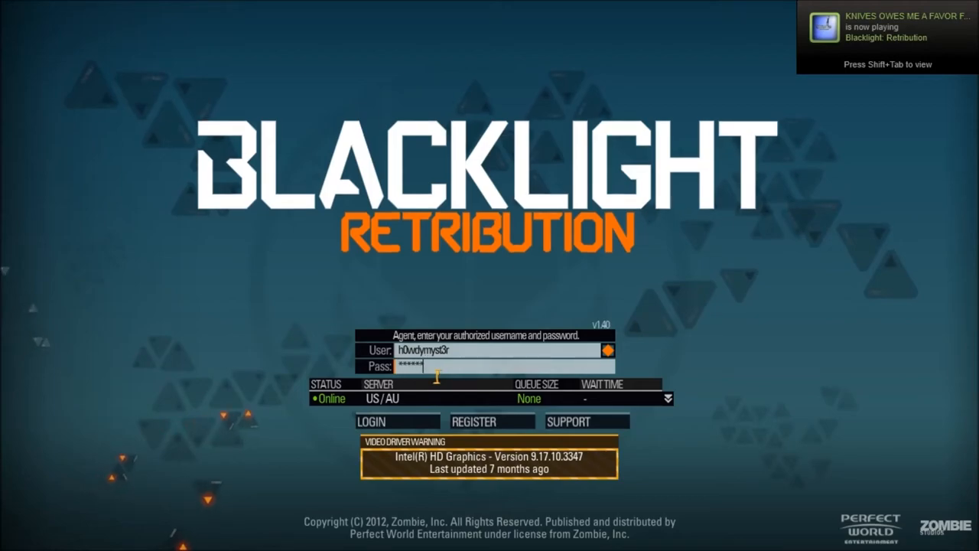
key("shift+tab")
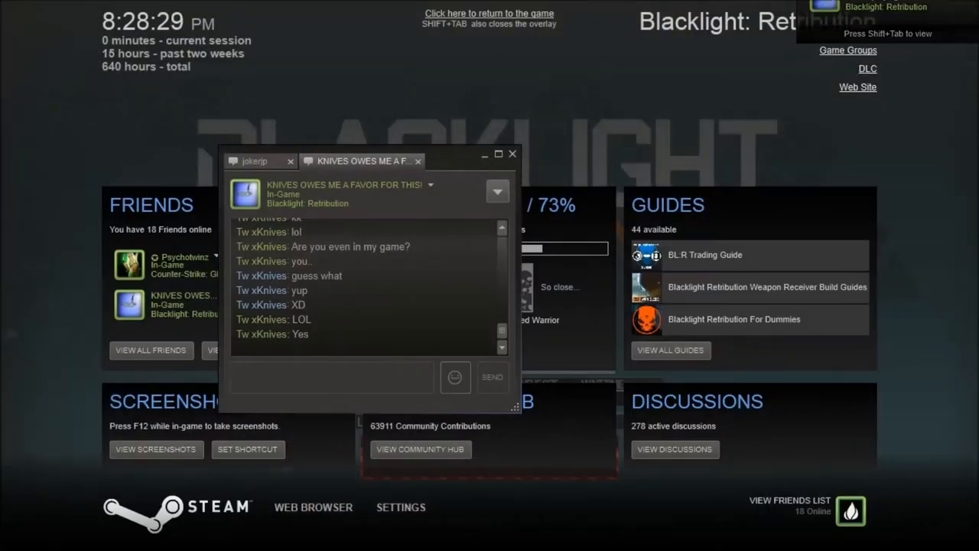
type("already plam")
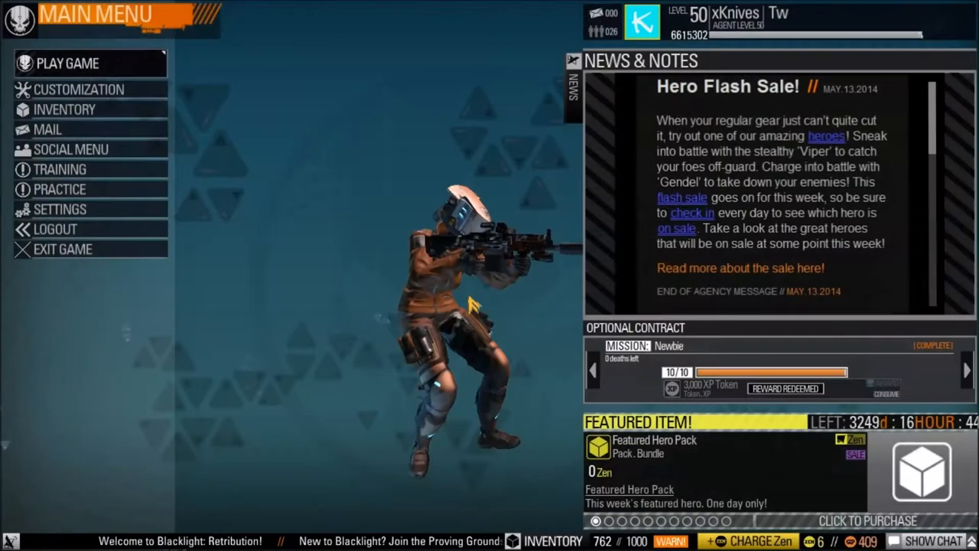
left_click(67, 64)
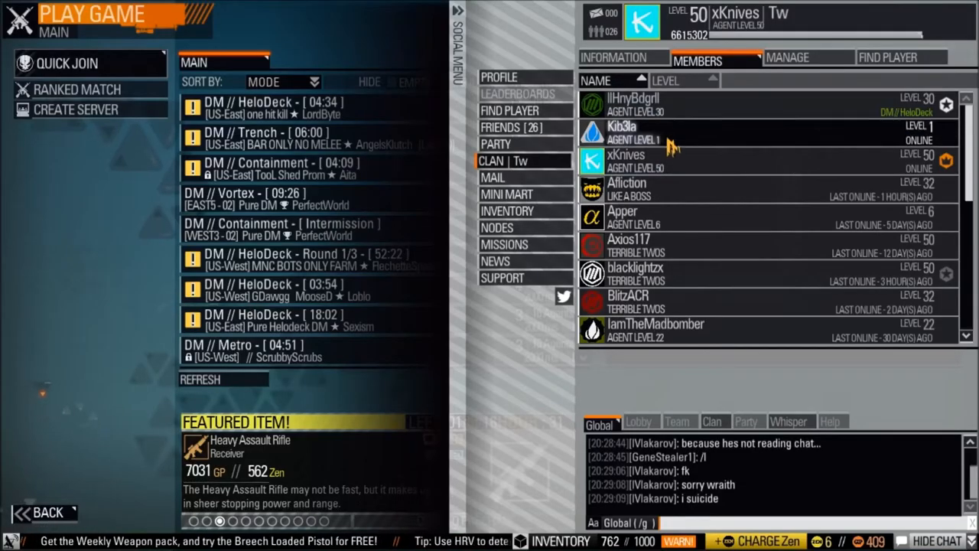
key("shift+tab")
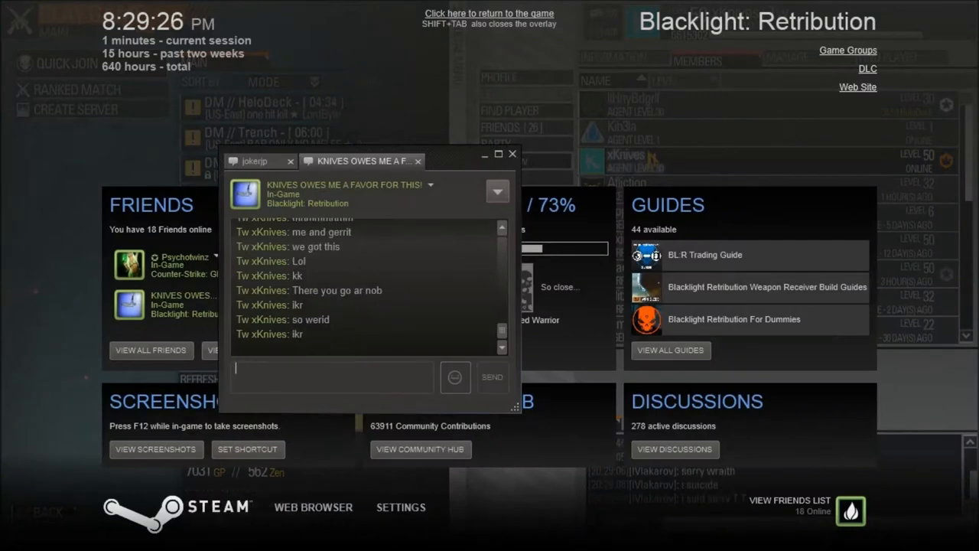
type("lets fuck")
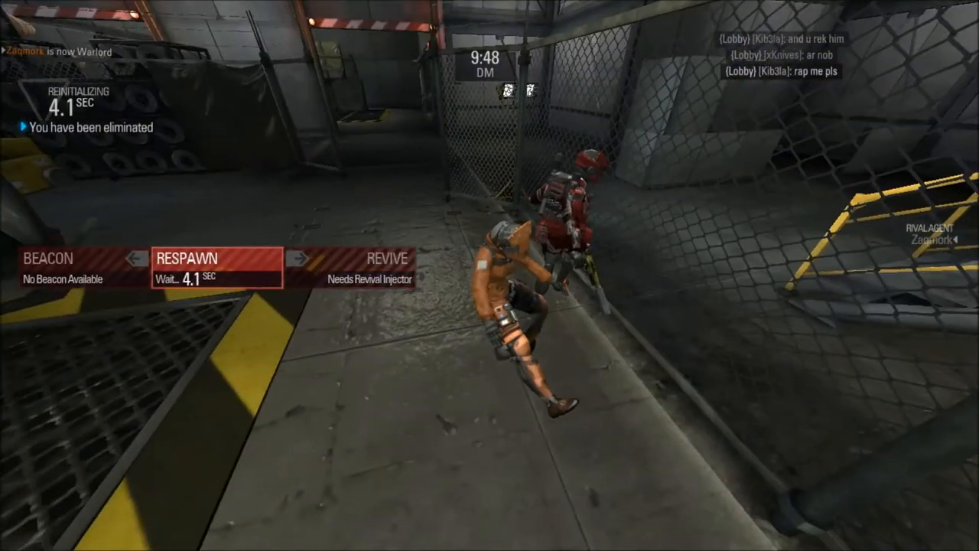
key("shift+tab")
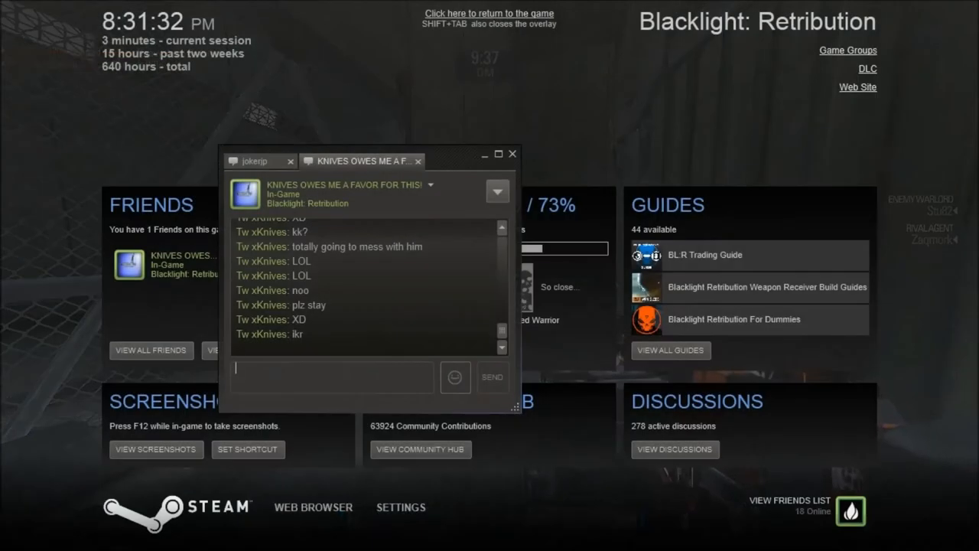
type("just keep")
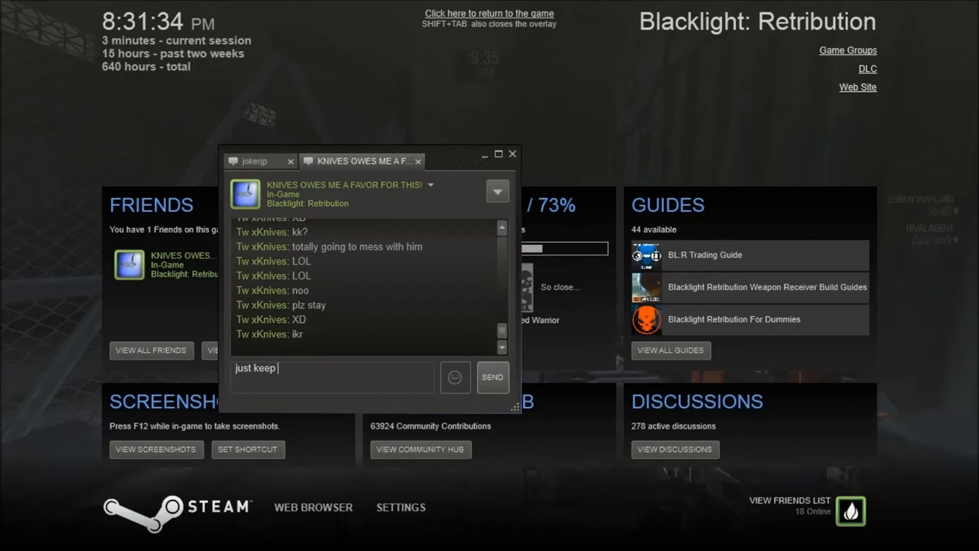
type("yelling its oka")
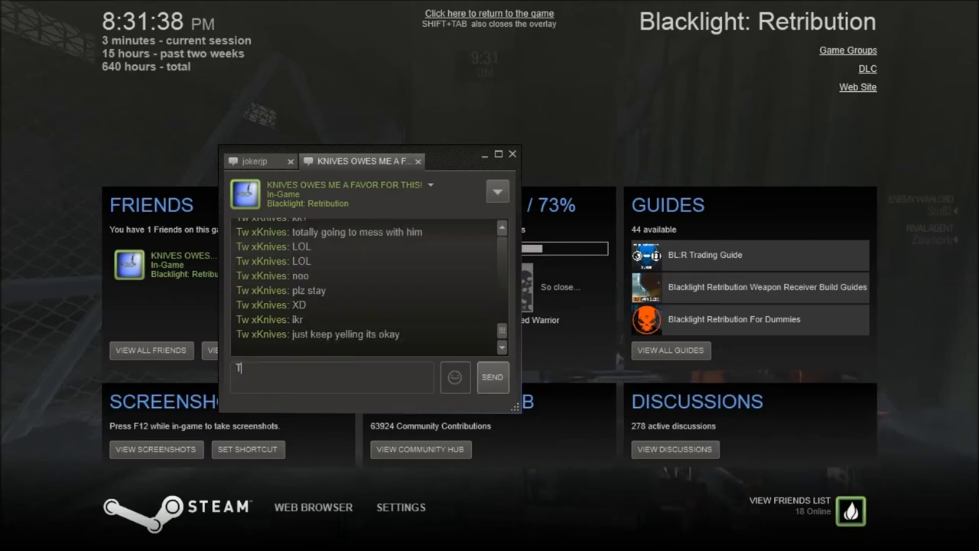
type("his w")
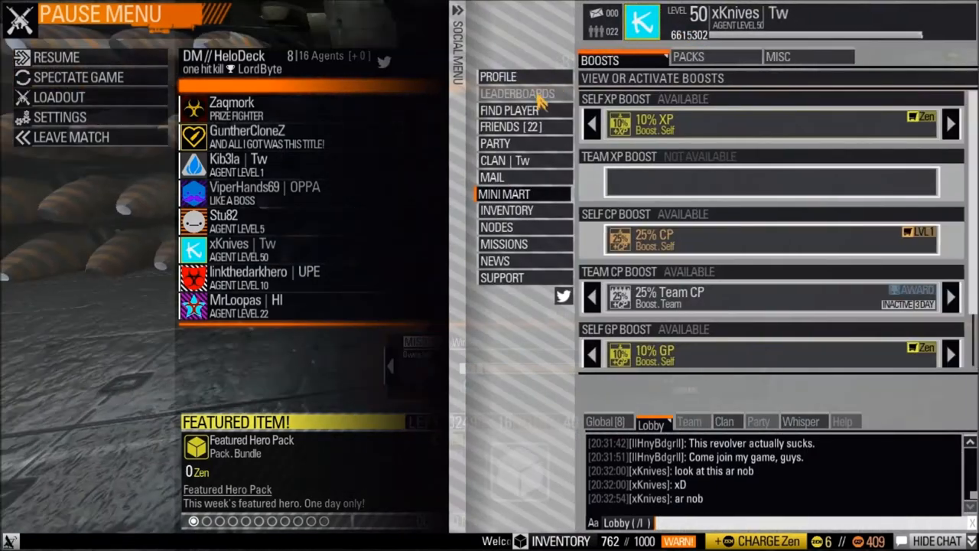
left_click(505, 160)
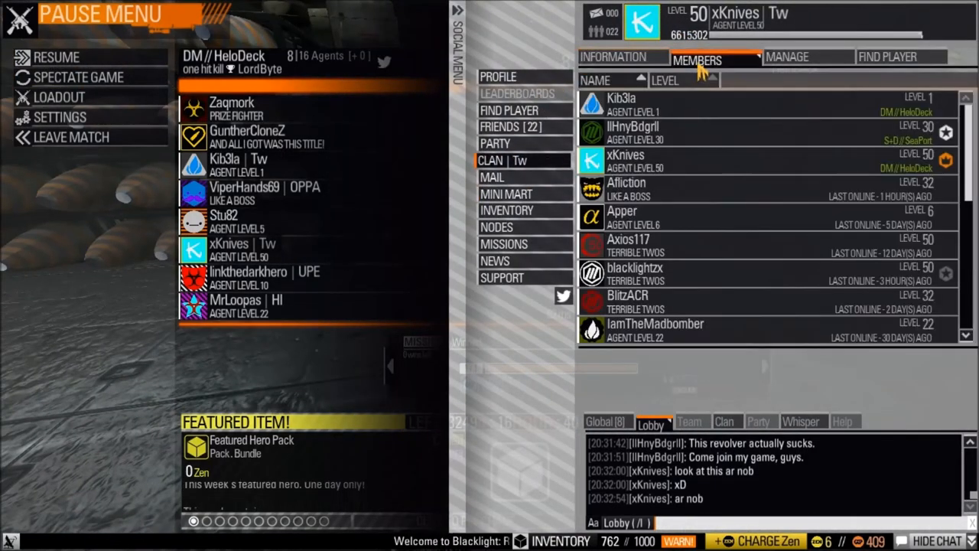